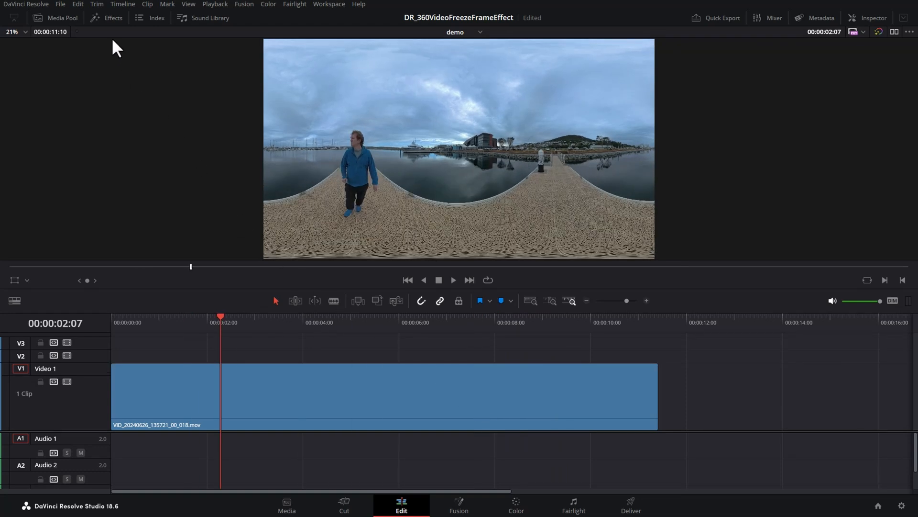
# Step: Apply kvrReframe360Ultra from Toolbox > Effects to the 360 clip on Video 1
pyautogui.click(106, 17)
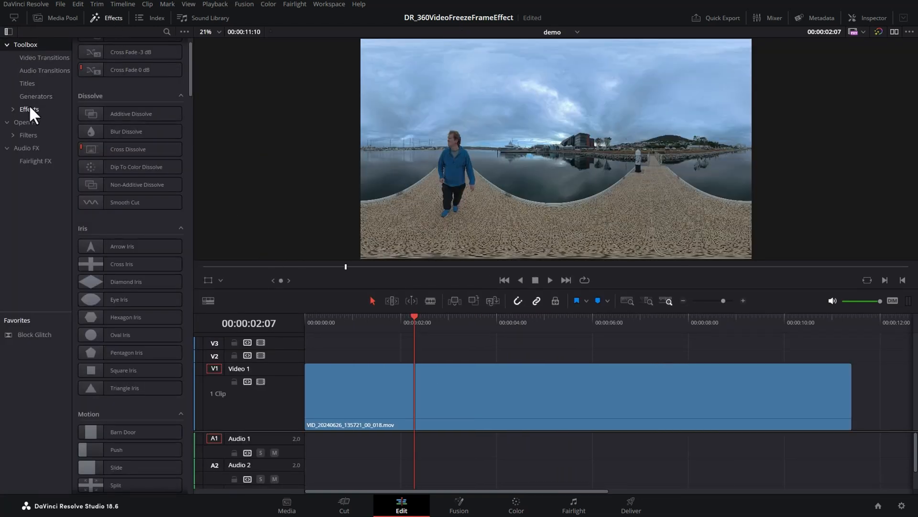
pyautogui.click(29, 109)
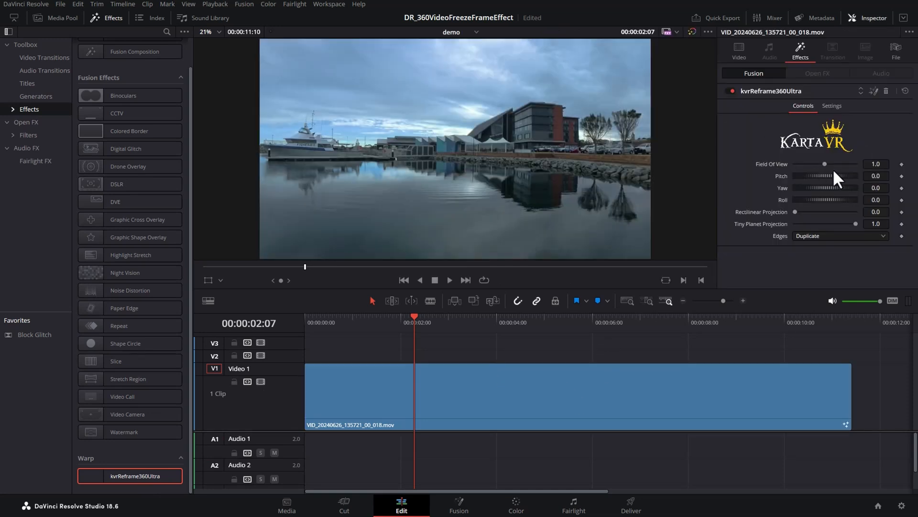
pyautogui.moveTo(798, 192)
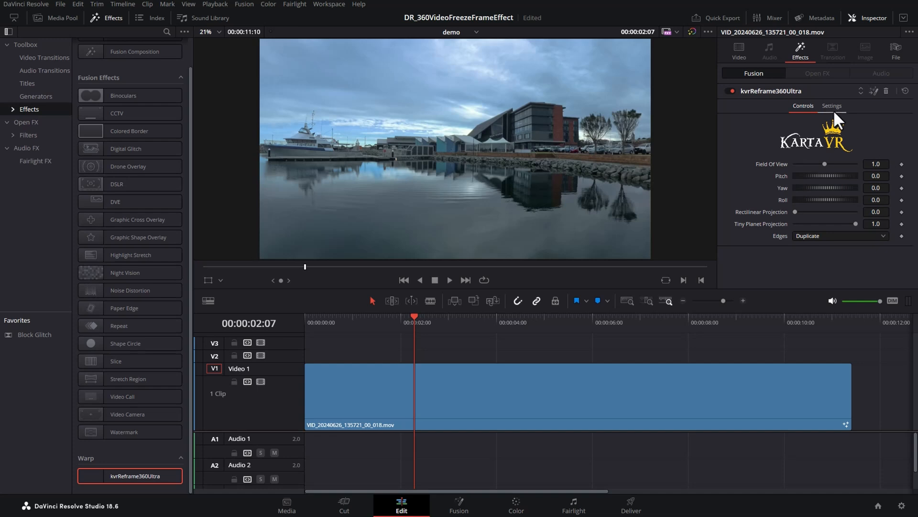
pyautogui.moveTo(440, 365)
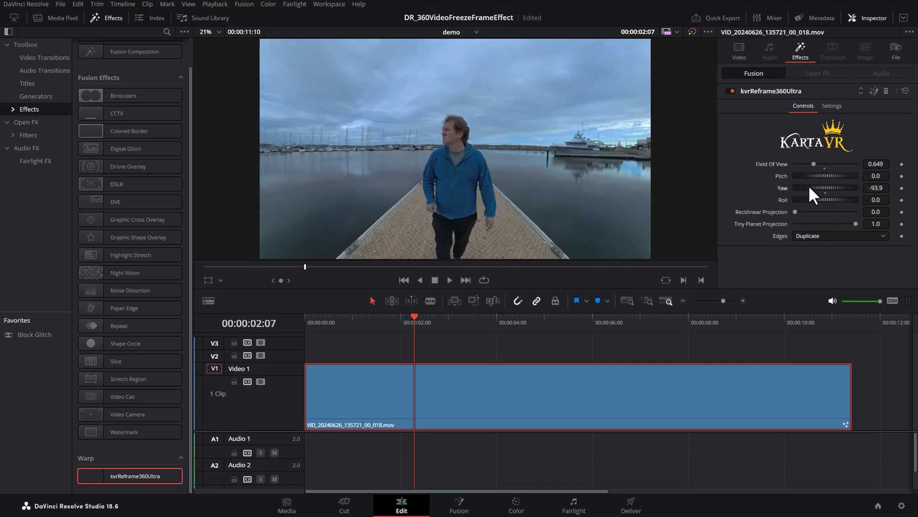
# Step: Aim the reframe Yaw at the pier walker, straighten the projection, and trim the clip end
pyautogui.click(660, 316)
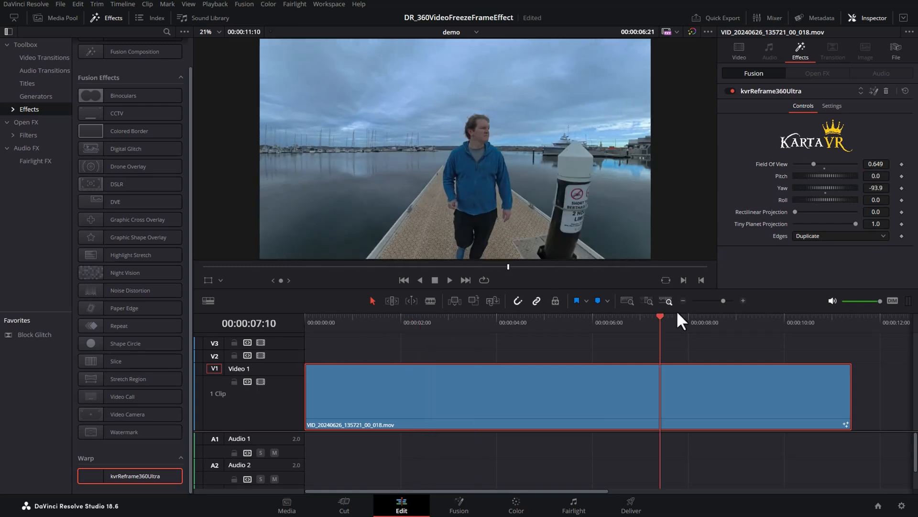
pyautogui.click(530, 322)
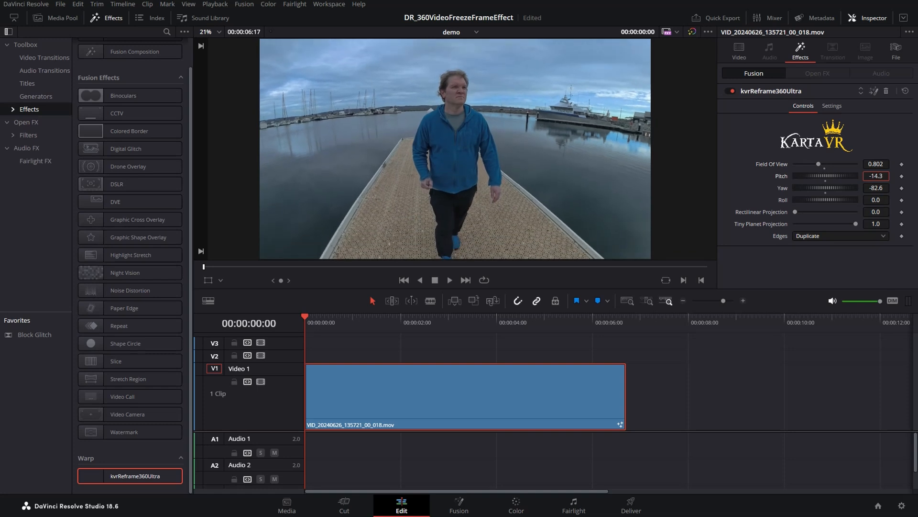
pyautogui.click(365, 322)
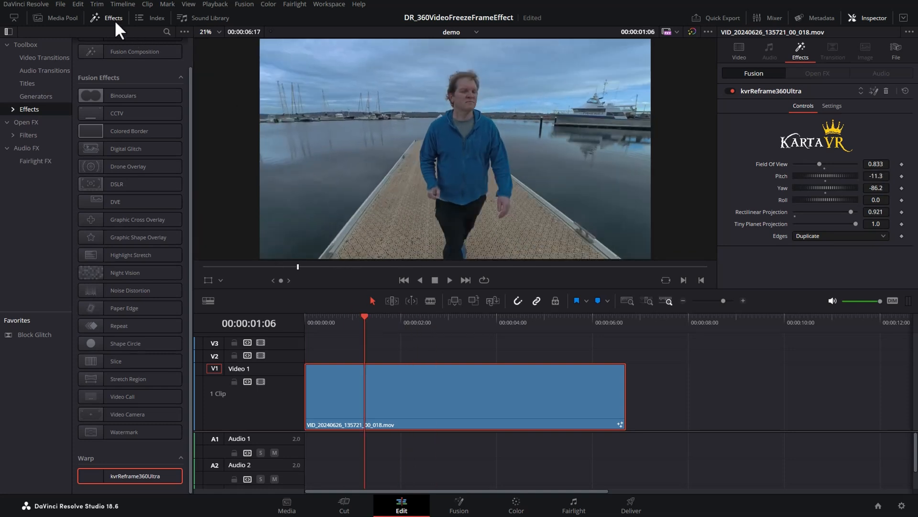
# Step: Blade two cuts one frame apart near 2:19 and select the tiny middle piece
pyautogui.click(107, 18)
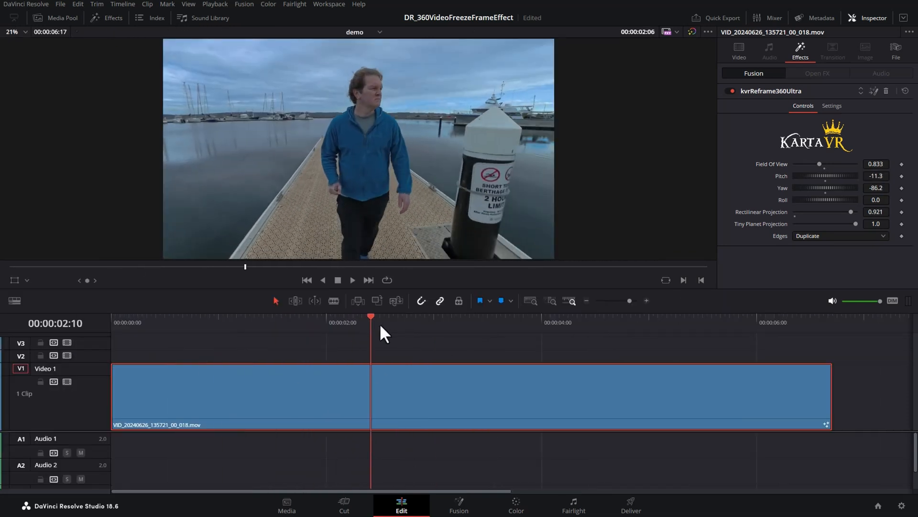
pyautogui.click(555, 317)
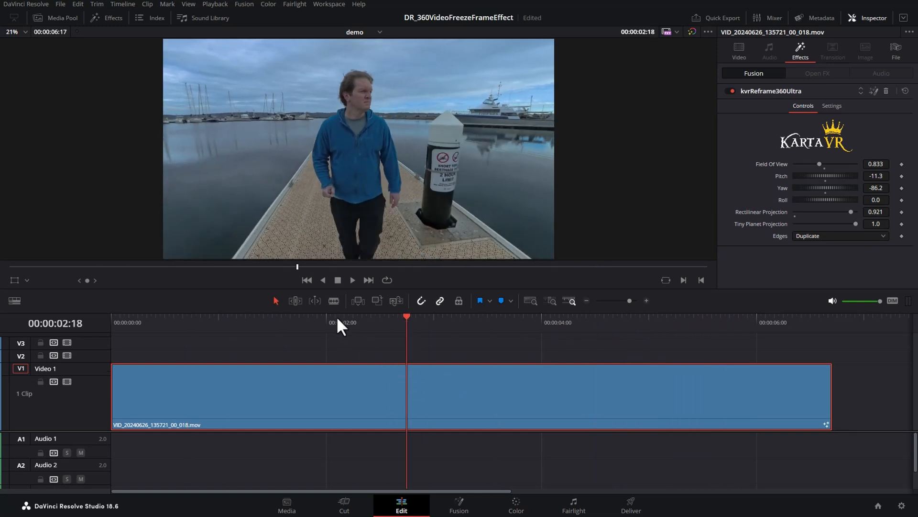
pyautogui.click(334, 300)
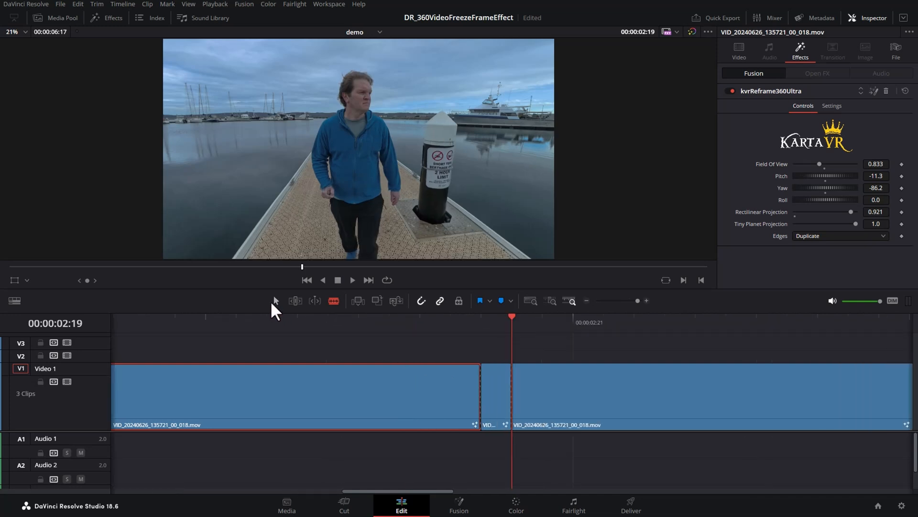
pyautogui.click(495, 392)
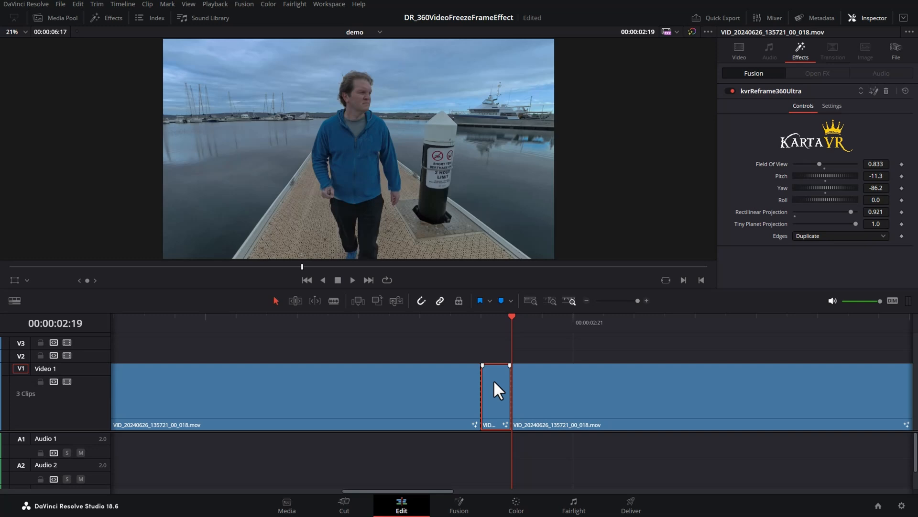
pyautogui.moveTo(498, 384)
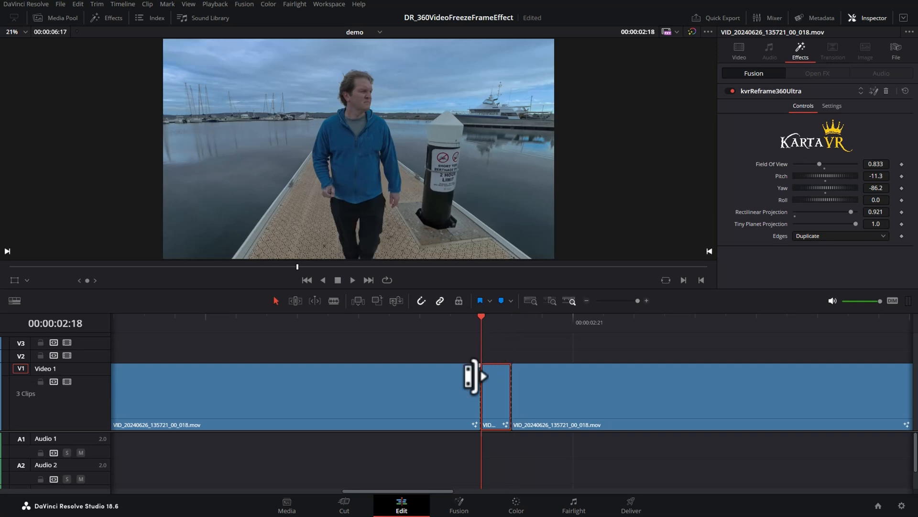
pyautogui.moveTo(143, 15)
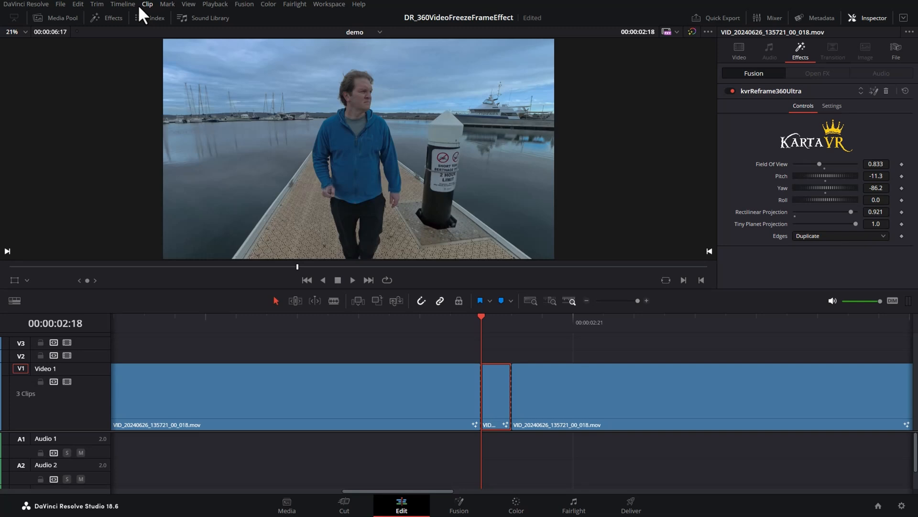
# Step: Make the one-frame piece a Clip > Freeze Frame and trim it out to about 4 seconds
pyautogui.click(147, 4)
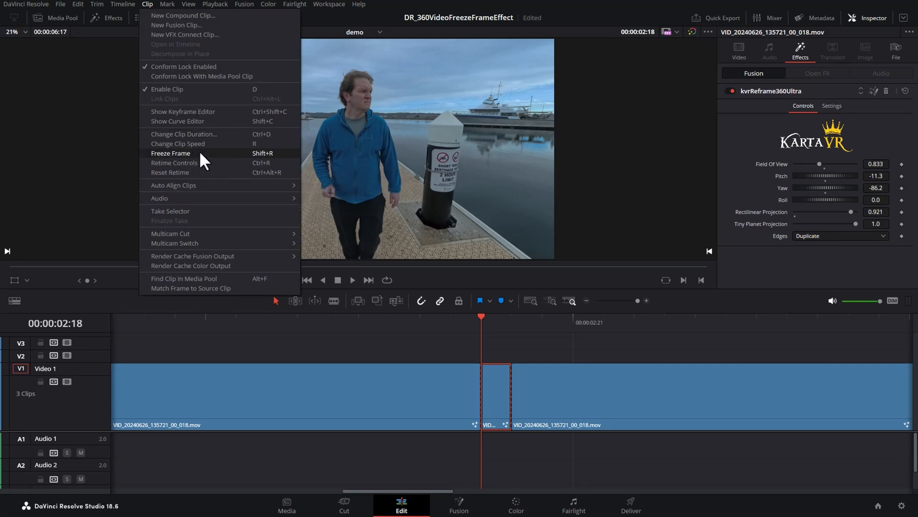
pyautogui.click(170, 153)
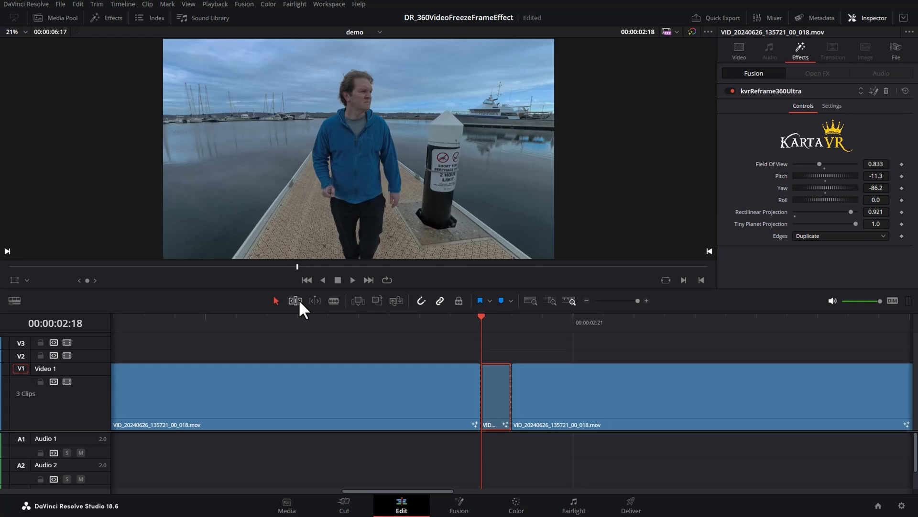
pyautogui.moveTo(295, 300)
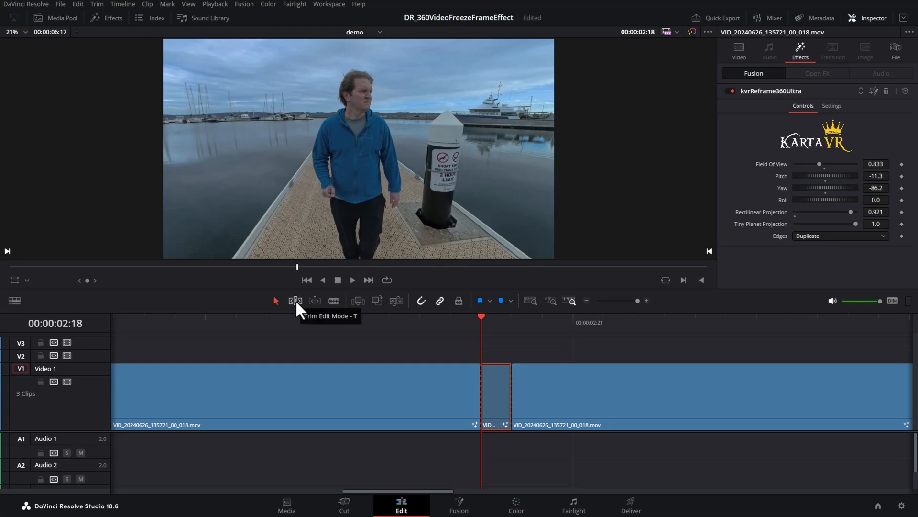
pyautogui.click(296, 301)
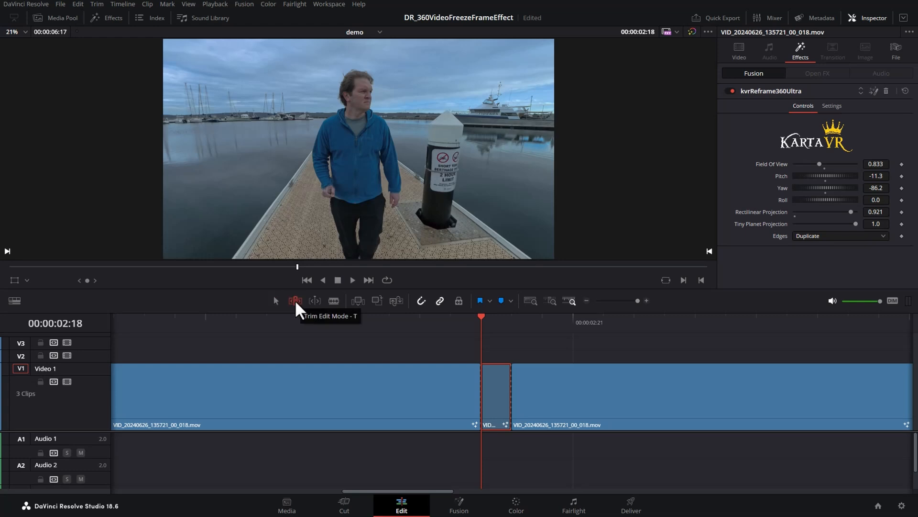
pyautogui.click(296, 300)
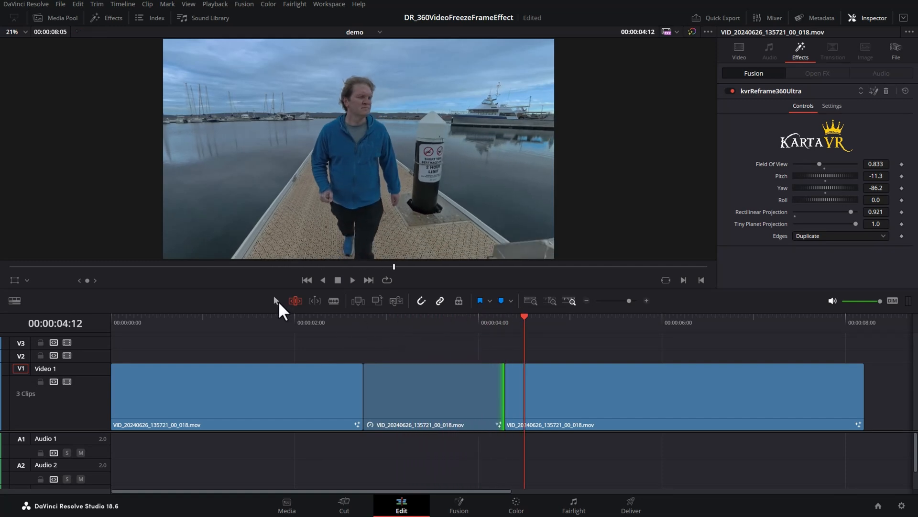
# Step: Keyframe Pitch and Yaw at the freeze frame's start, then play back that section
pyautogui.click(433, 393)
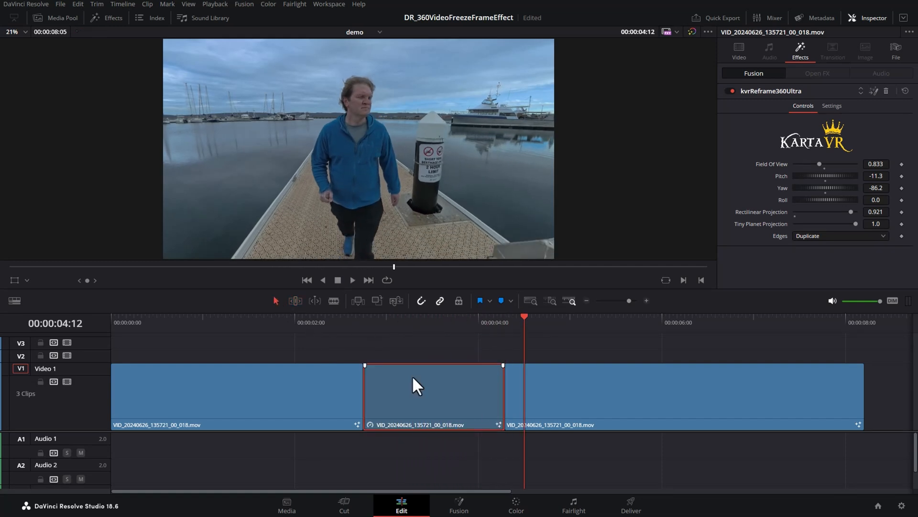
pyautogui.click(363, 322)
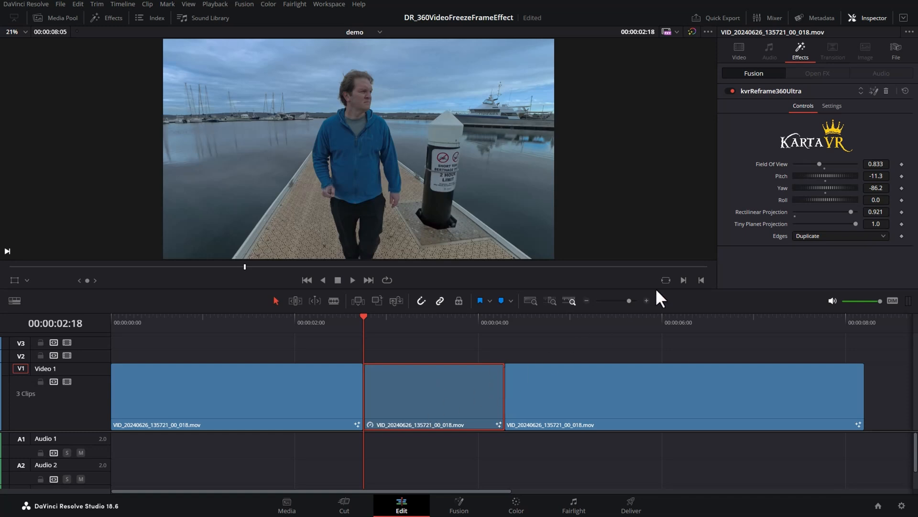
pyautogui.moveTo(903, 180)
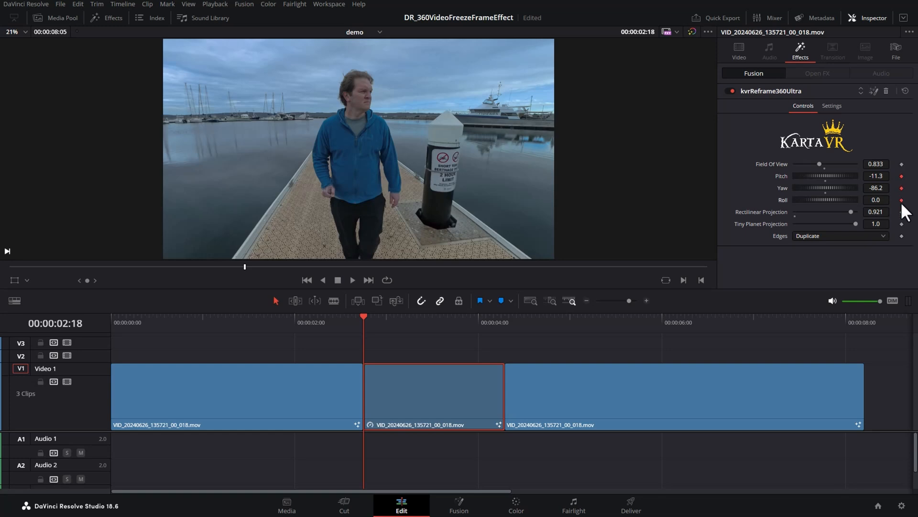
pyautogui.moveTo(901, 193)
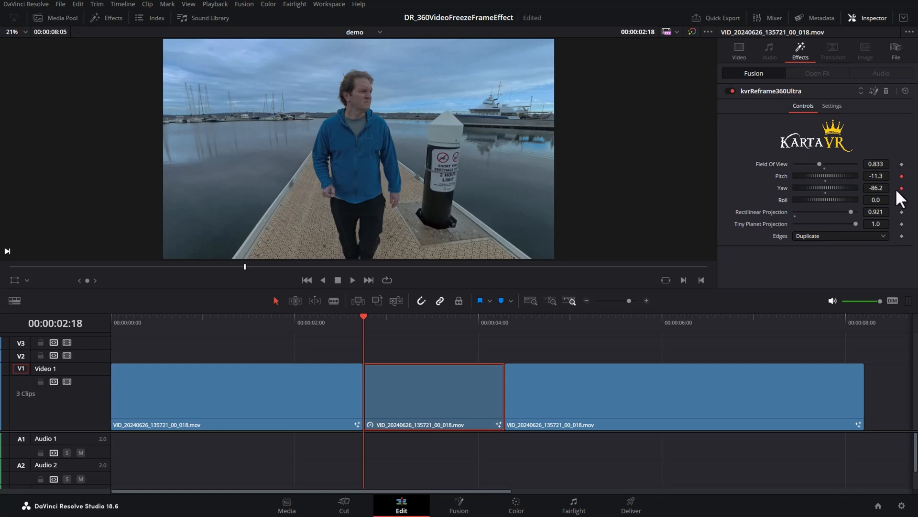
pyautogui.moveTo(375, 349)
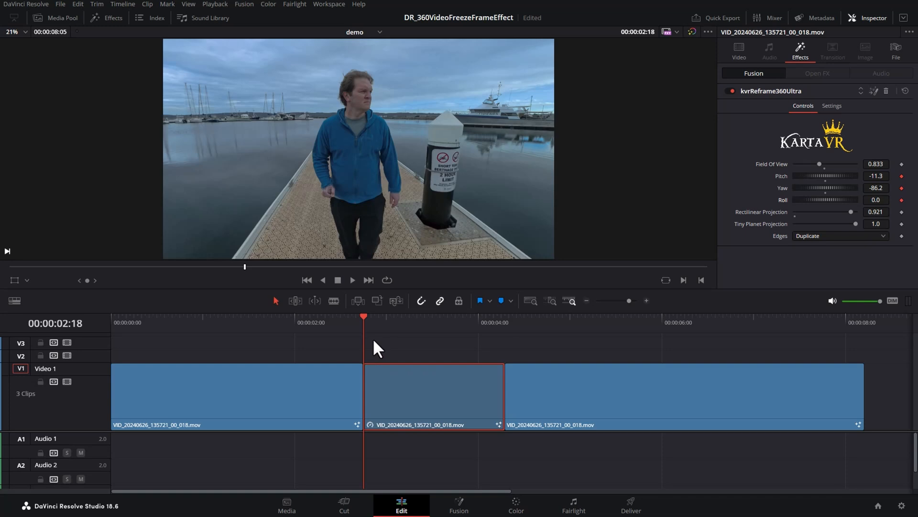
pyautogui.moveTo(170, 272)
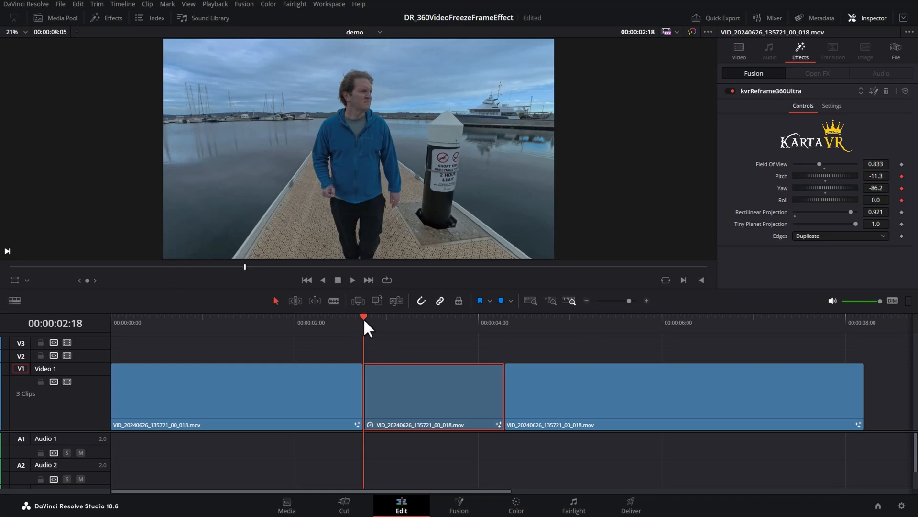
pyautogui.click(505, 322)
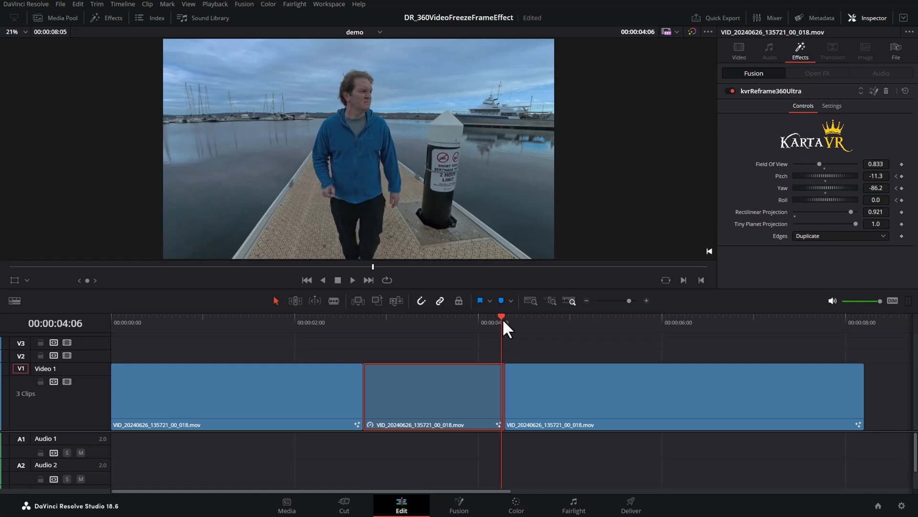
pyautogui.click(876, 188)
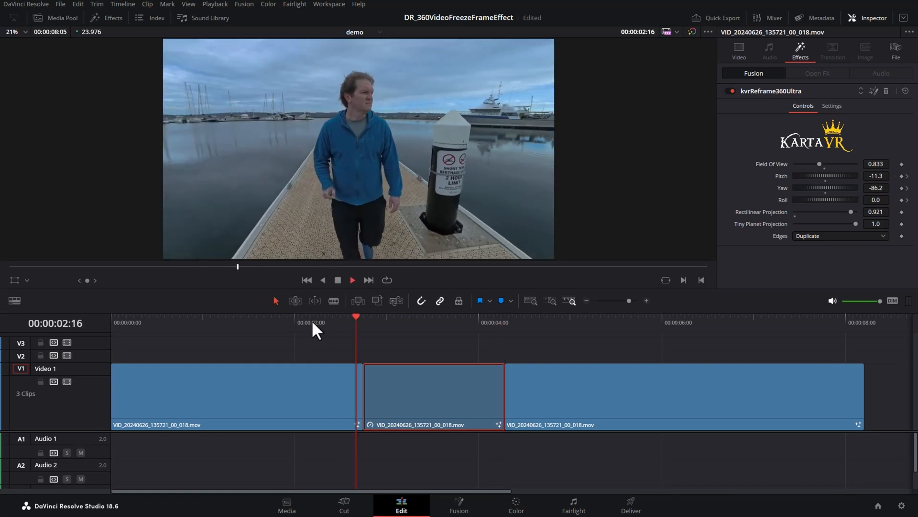
# Step: Near the freeze frame's end, keyframe Yaw at about 267.8 and preview the rotation
pyautogui.click(539, 317)
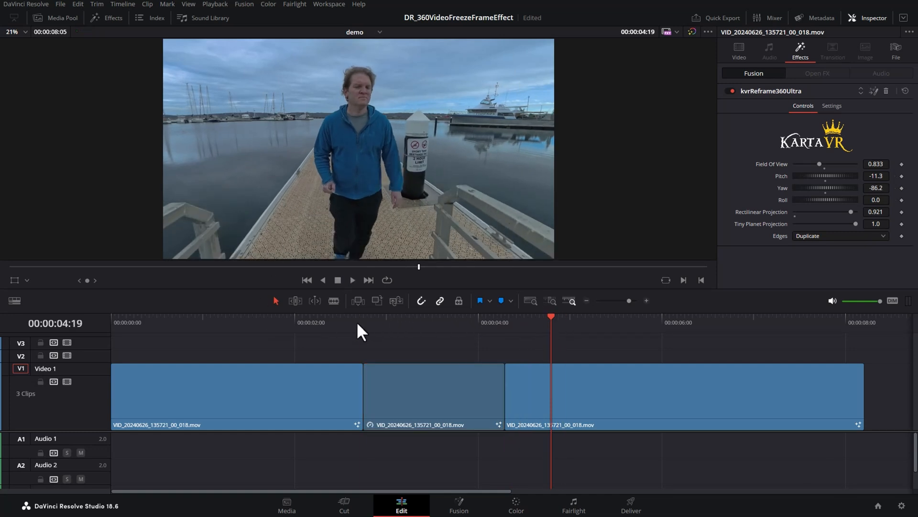
pyautogui.click(491, 322)
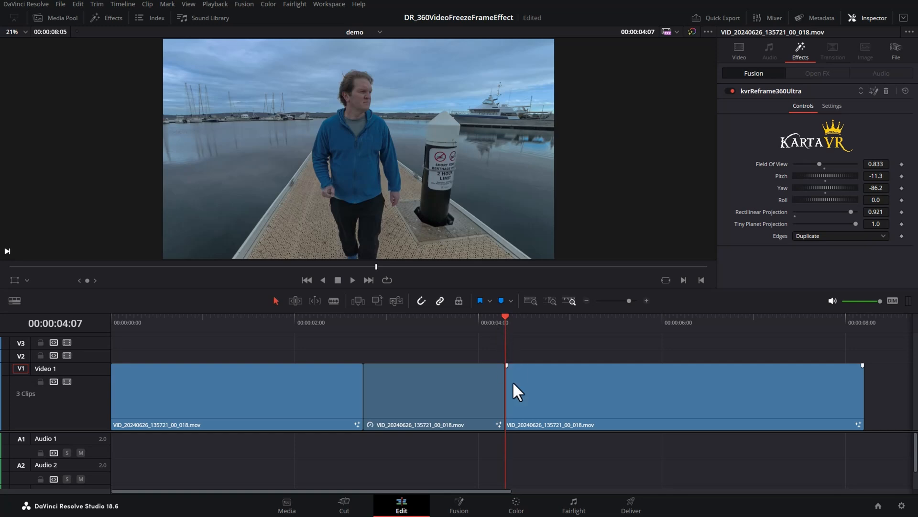
pyautogui.click(434, 392)
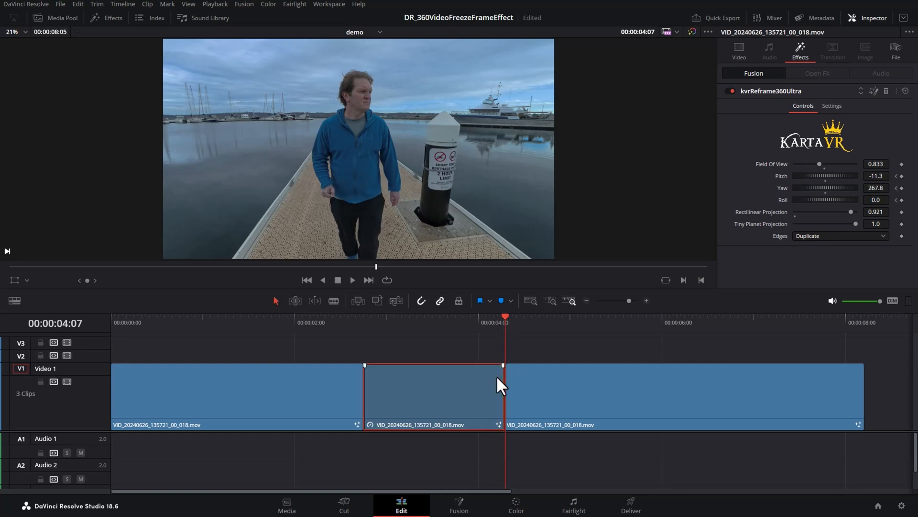
pyautogui.click(876, 175)
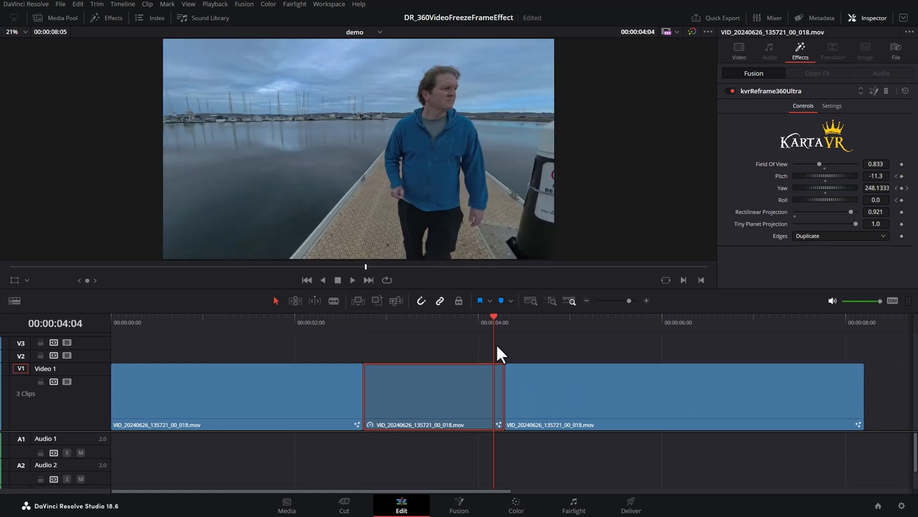
pyautogui.moveTo(123, 29)
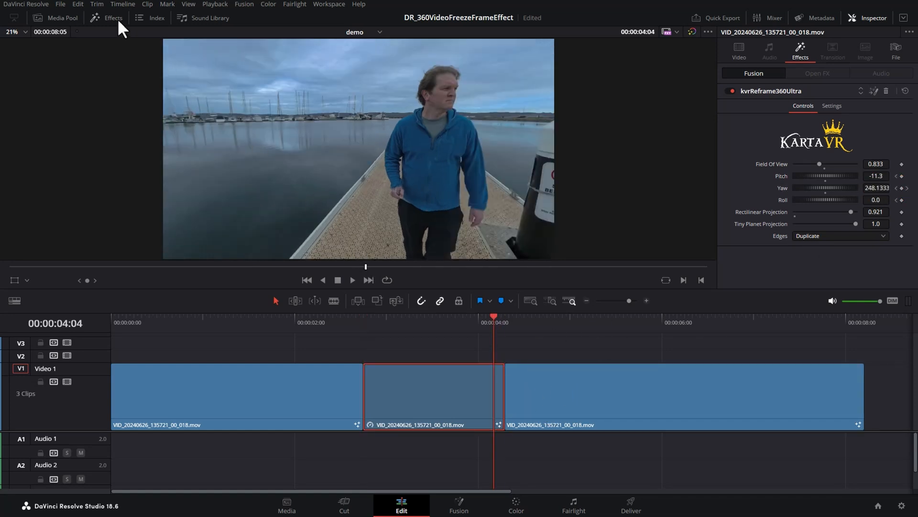
# Step: Add Smooth Cut transitions to the edits before and after the freeze-frame clip
pyautogui.click(113, 18)
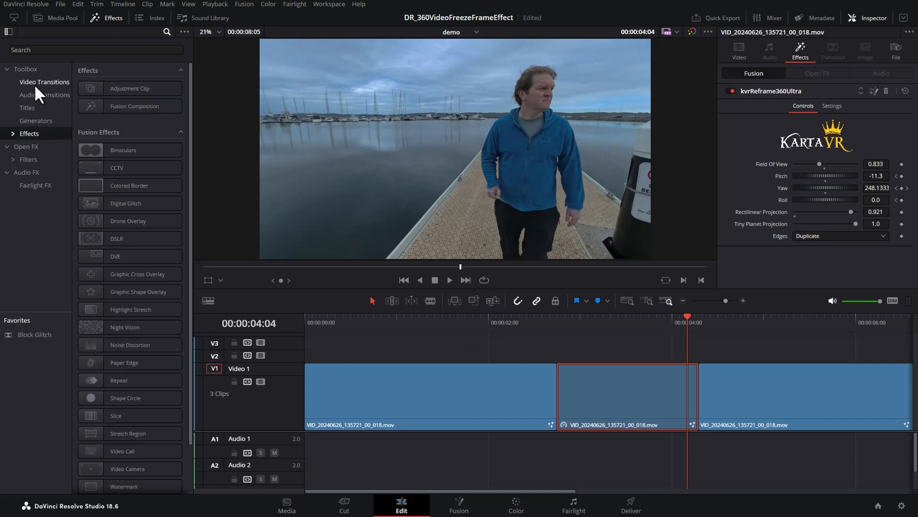
pyautogui.click(44, 81)
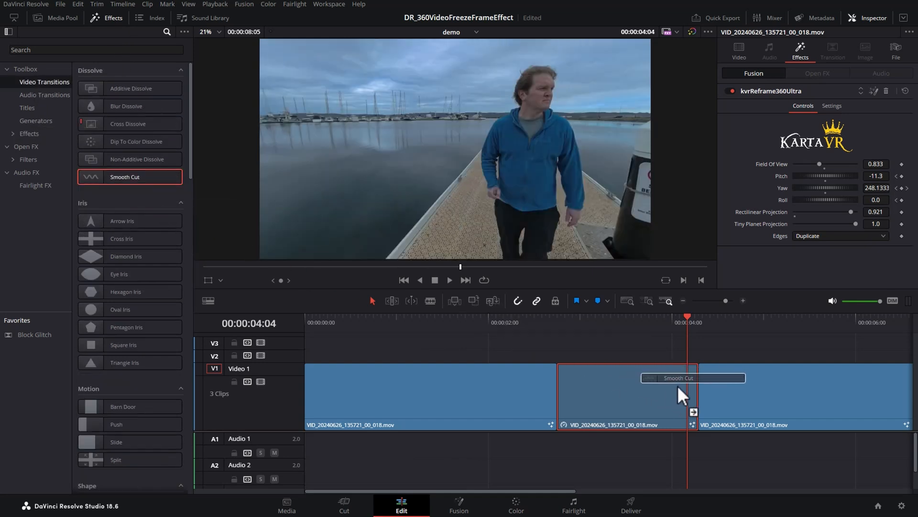
pyautogui.click(676, 392)
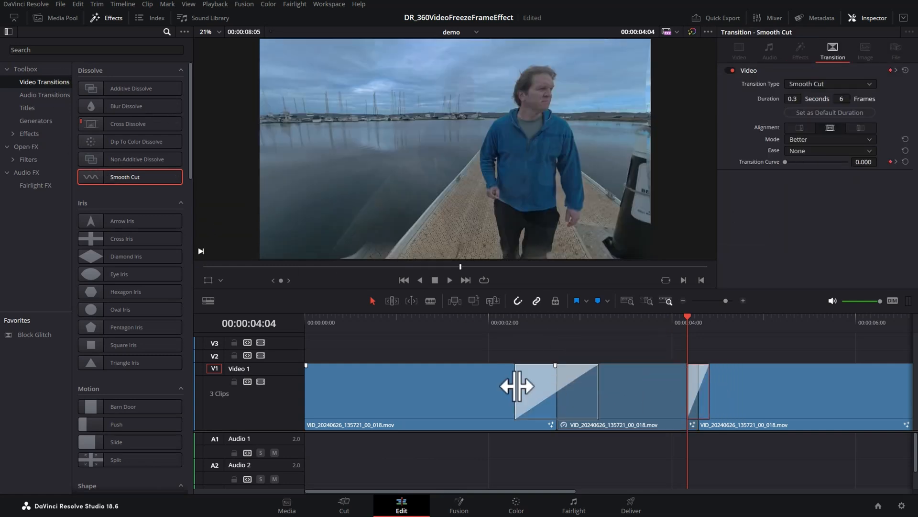
pyautogui.click(435, 322)
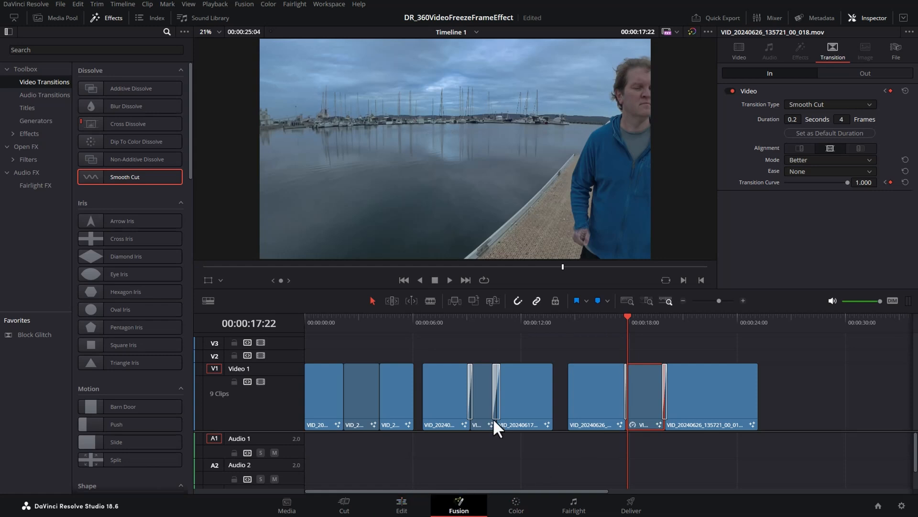
# Step: Show the kvrReframe360Ultra1 Yaw spline on the Fusion page and play the rotating shot
pyautogui.click(459, 503)
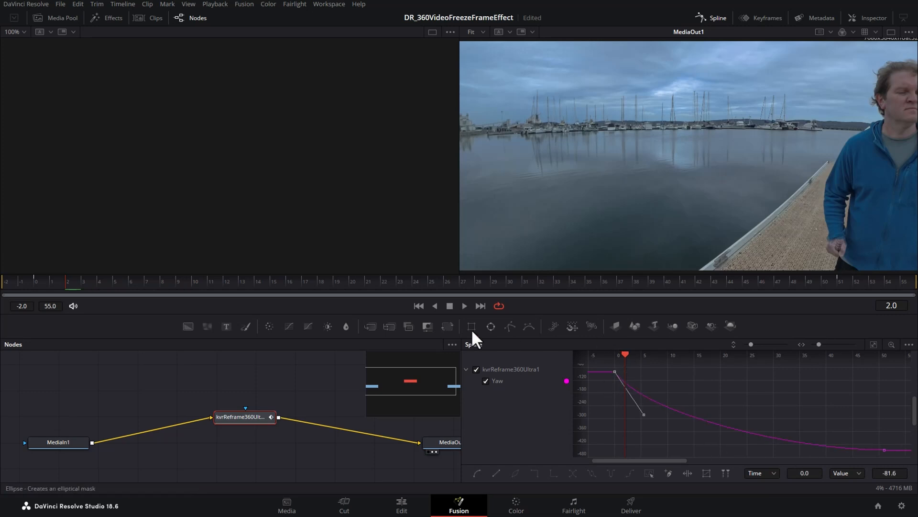
pyautogui.click(464, 305)
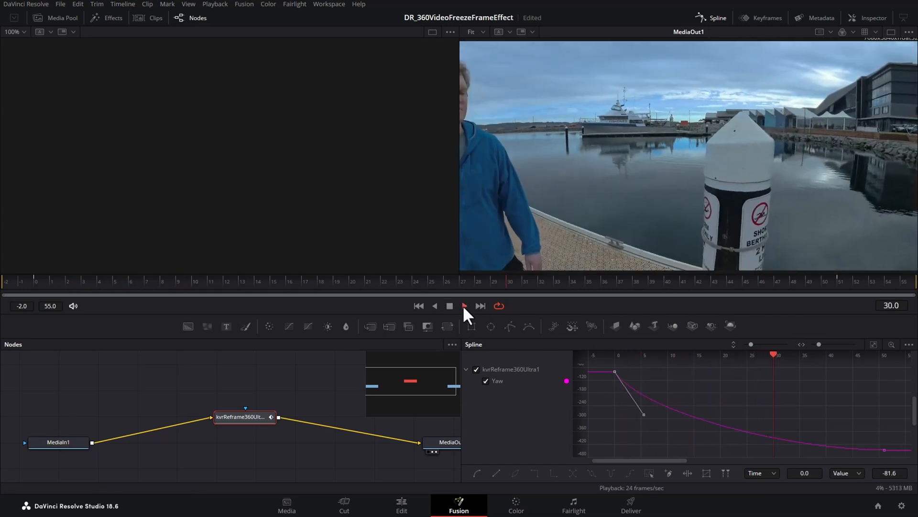